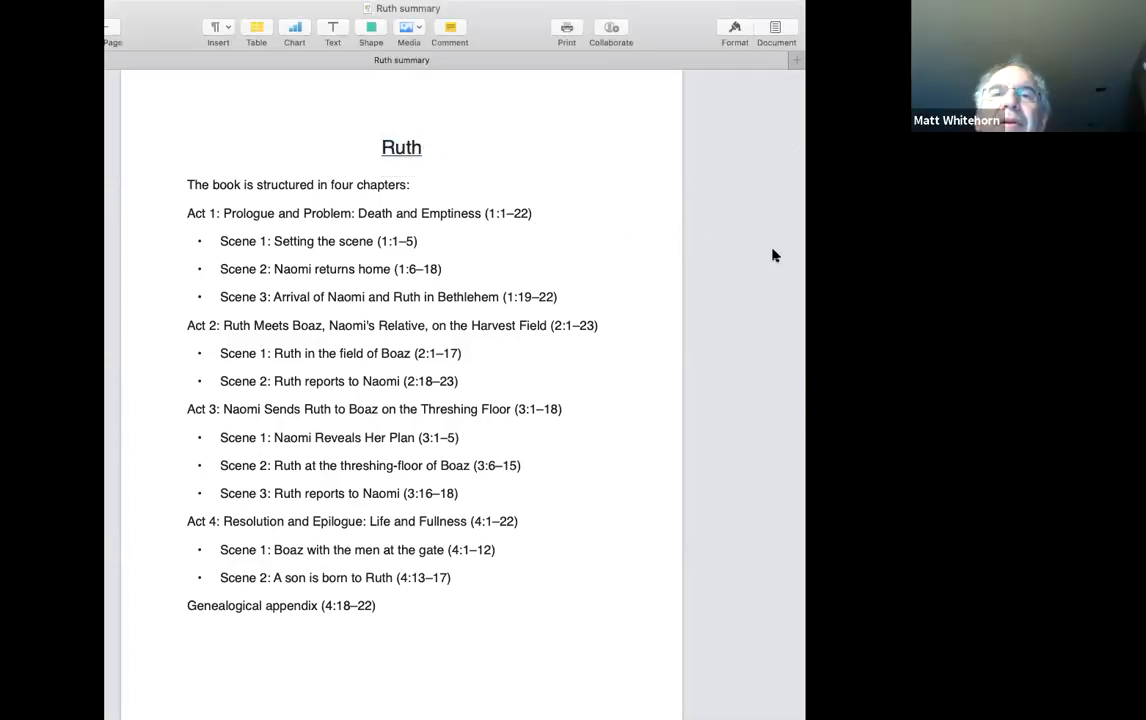
mouse_move(770, 248)
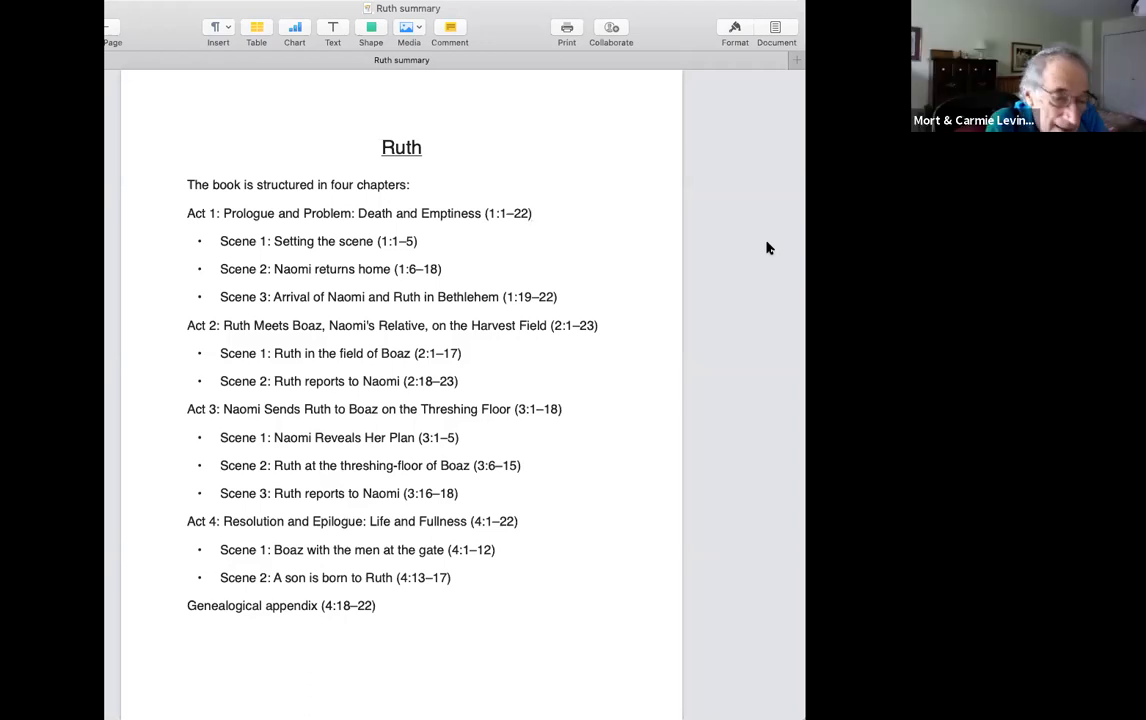
left_click(533, 213)
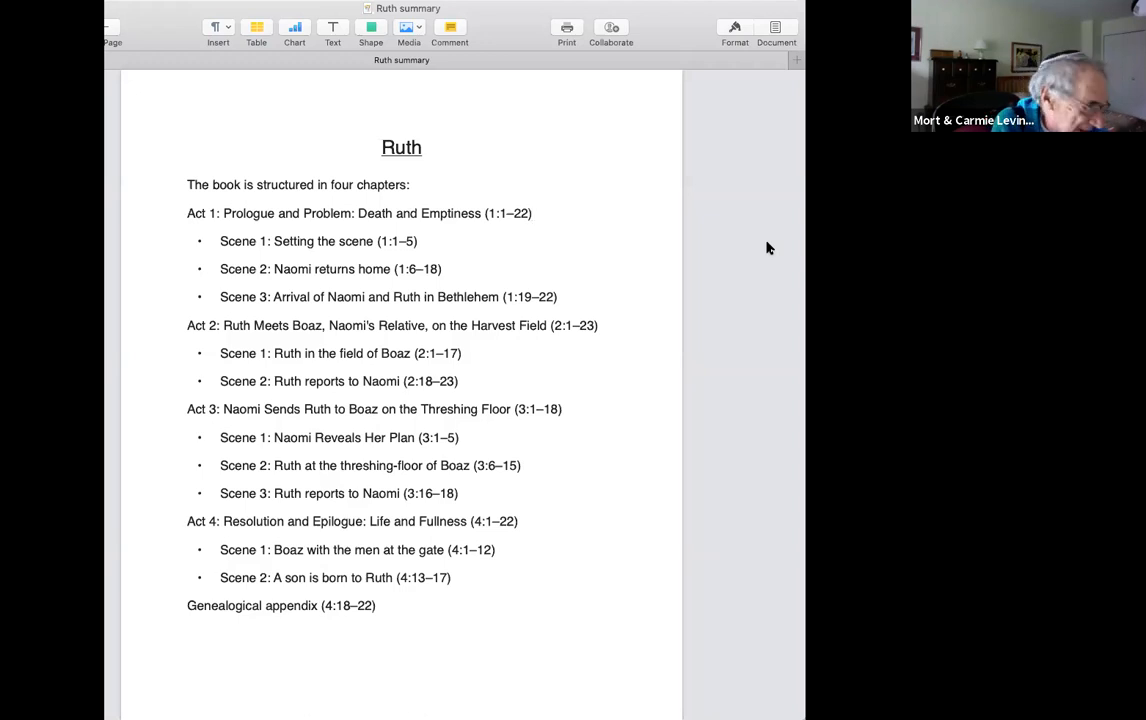
left_click(533, 213)
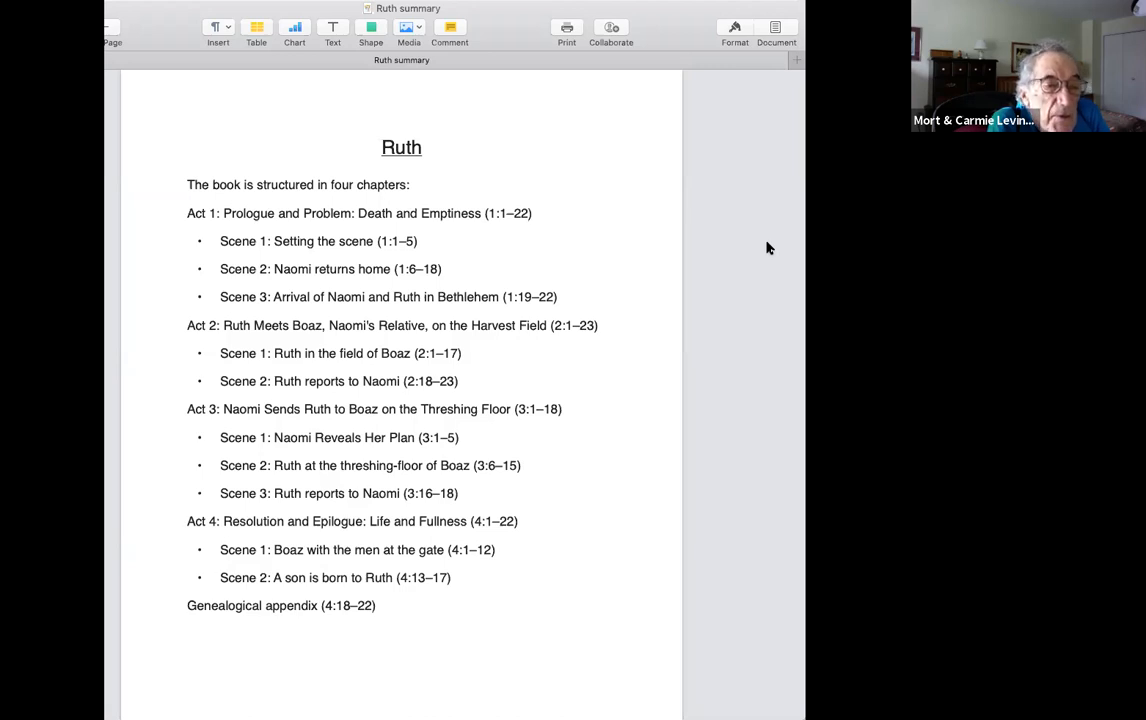
left_click(533, 213)
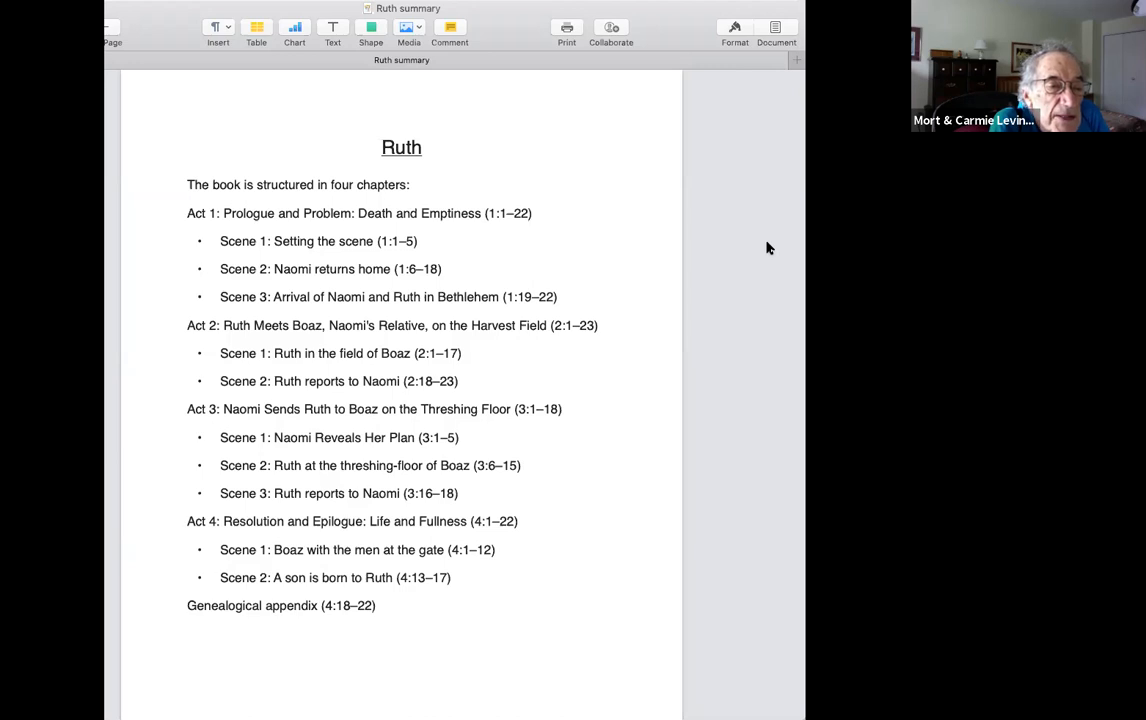
left_click(533, 213)
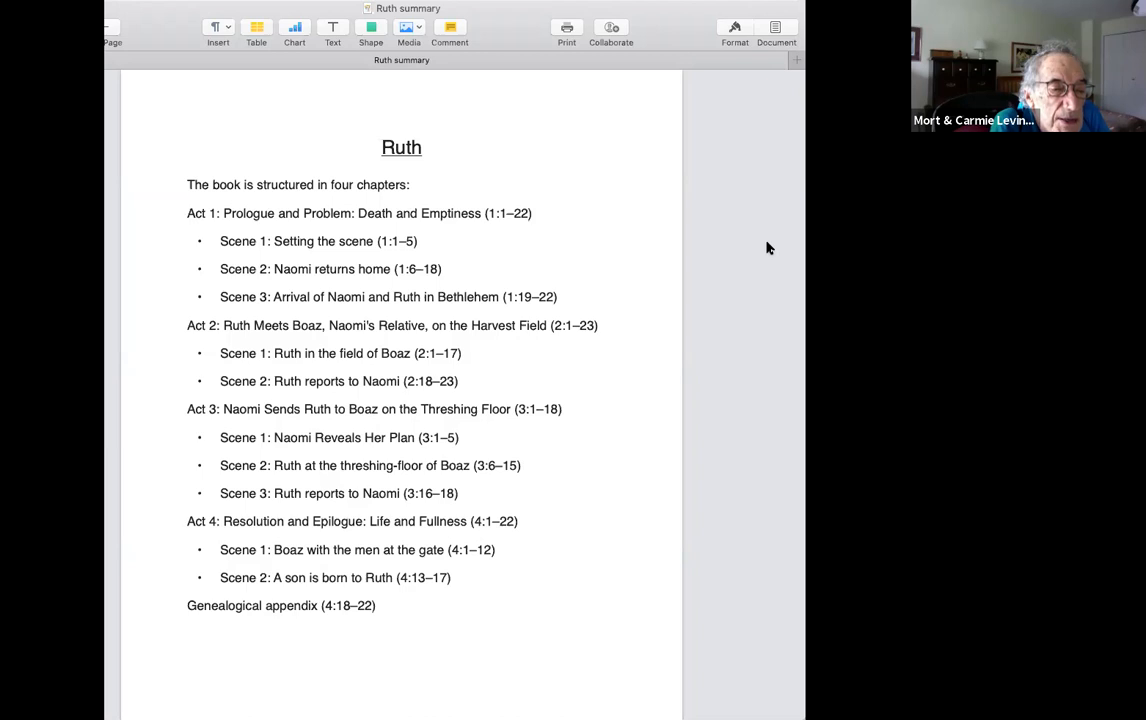
left_click(533, 213)
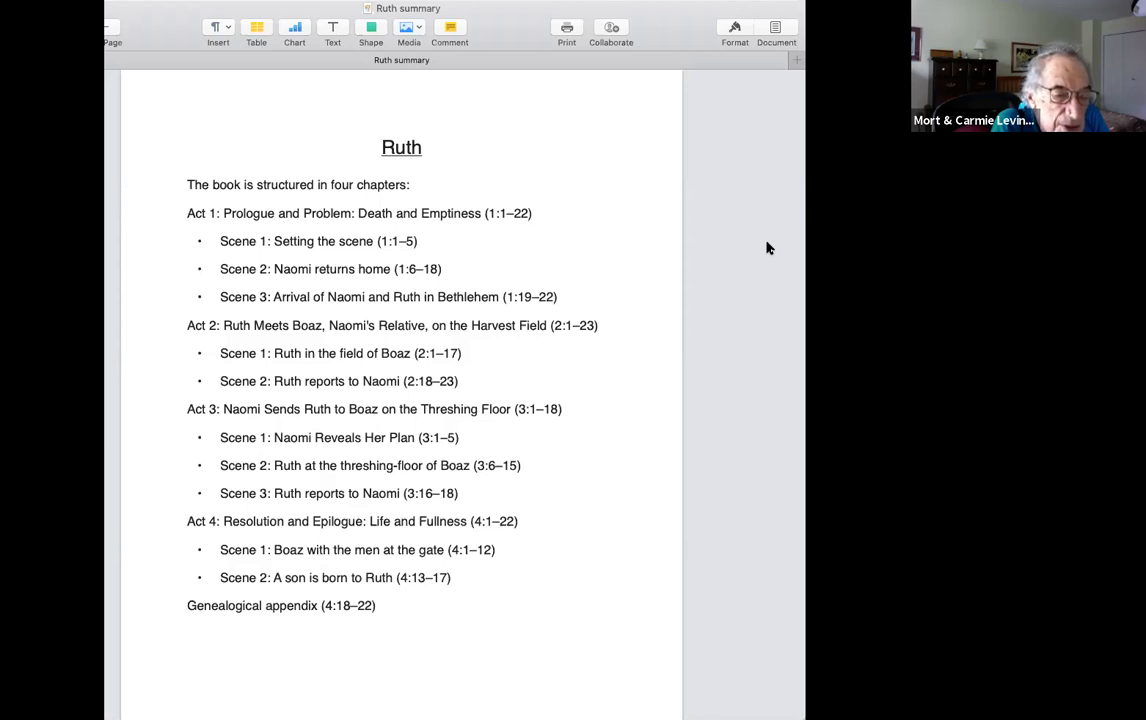
left_click(533, 213)
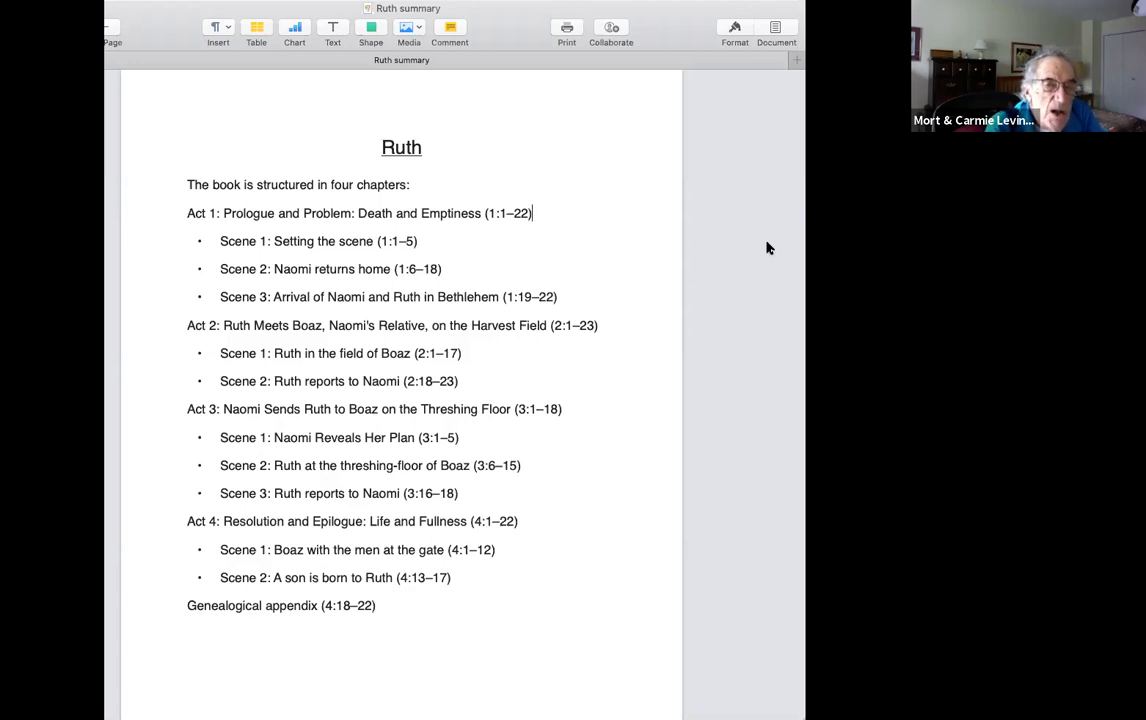
mouse_move(545, 132)
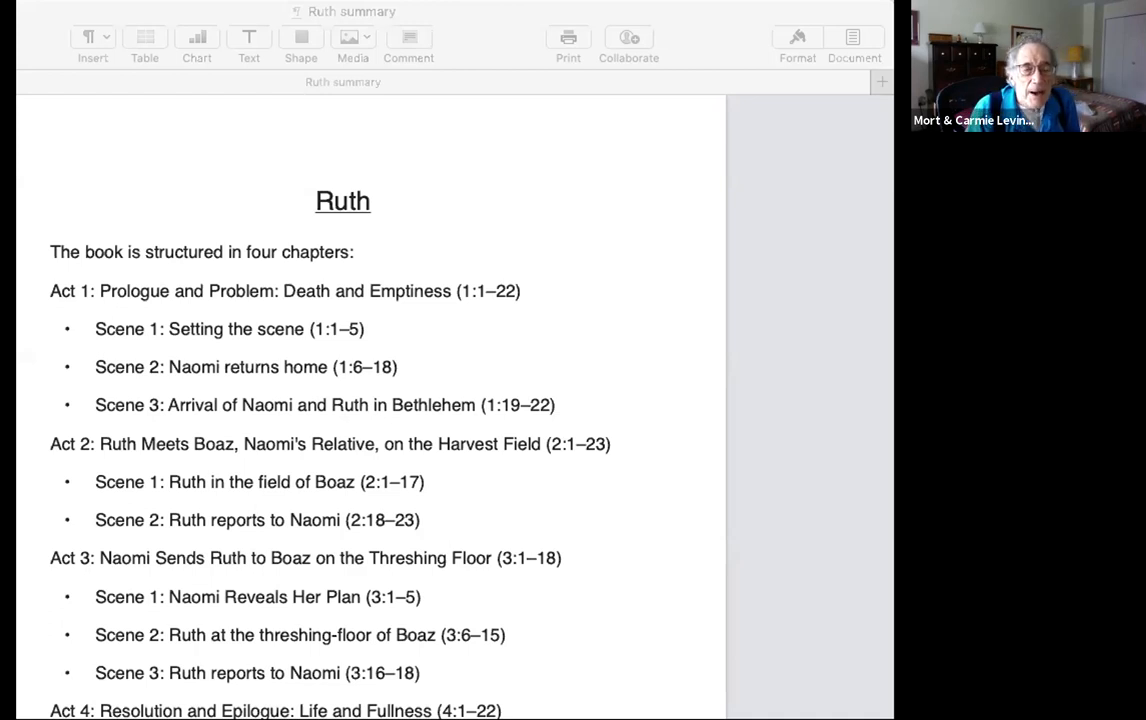
mouse_move(240, 320)
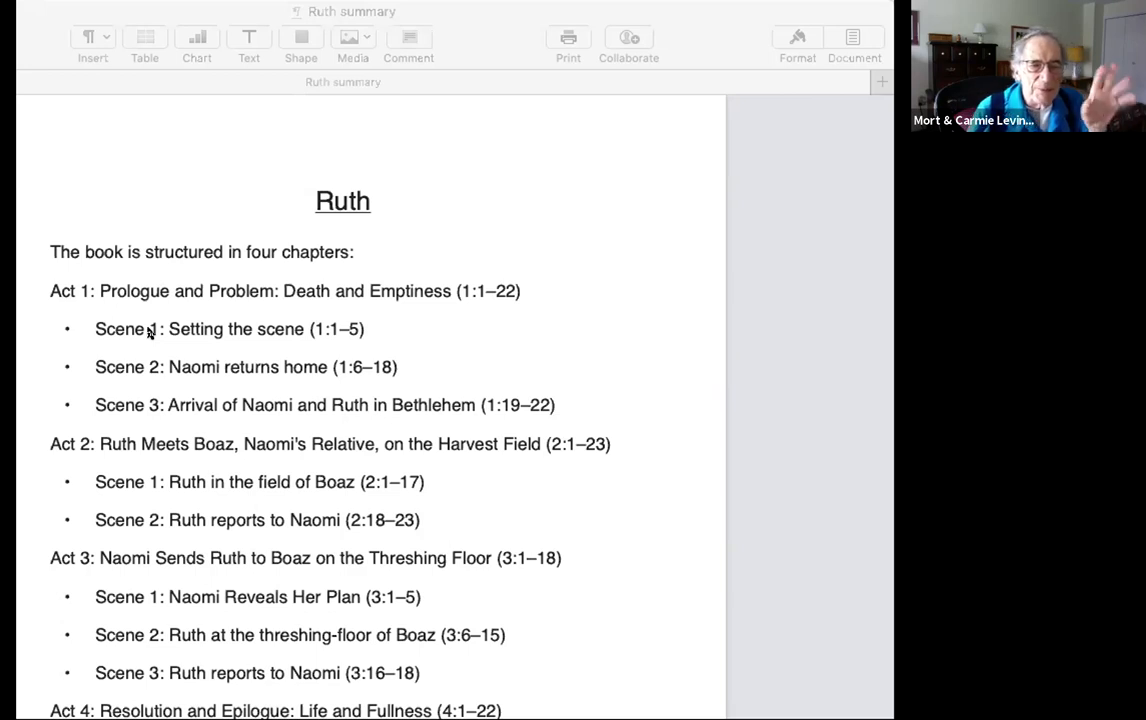
mouse_move(125, 365)
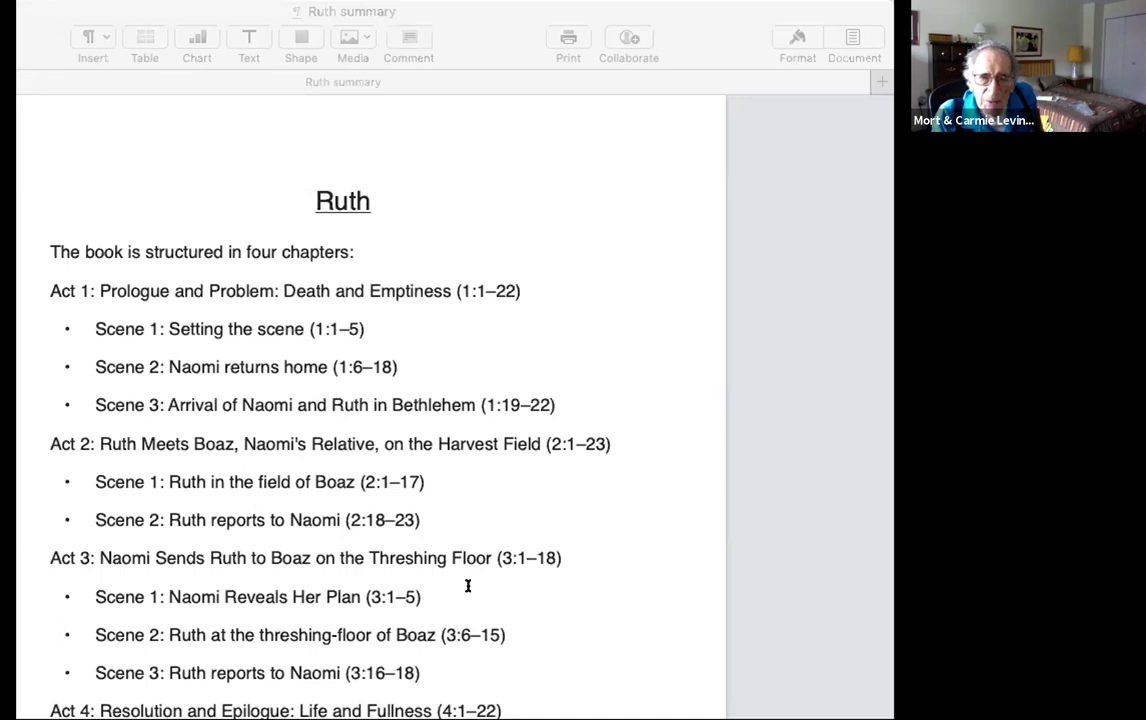
mouse_move(793, 591)
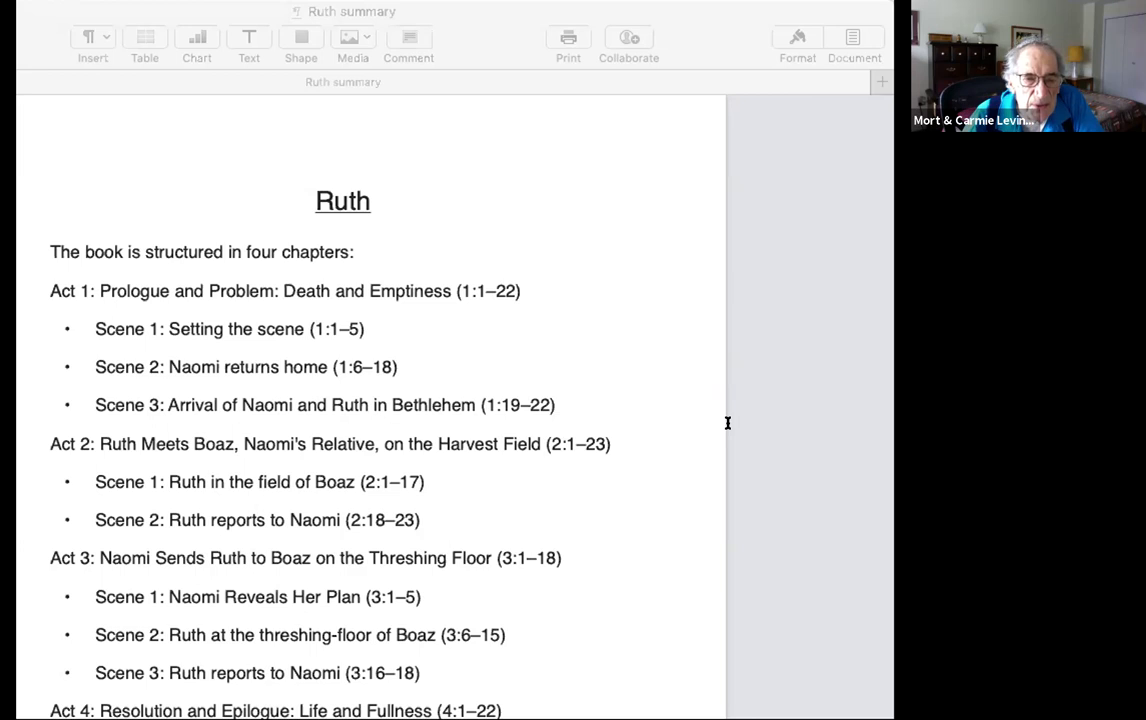
mouse_move(710, 378)
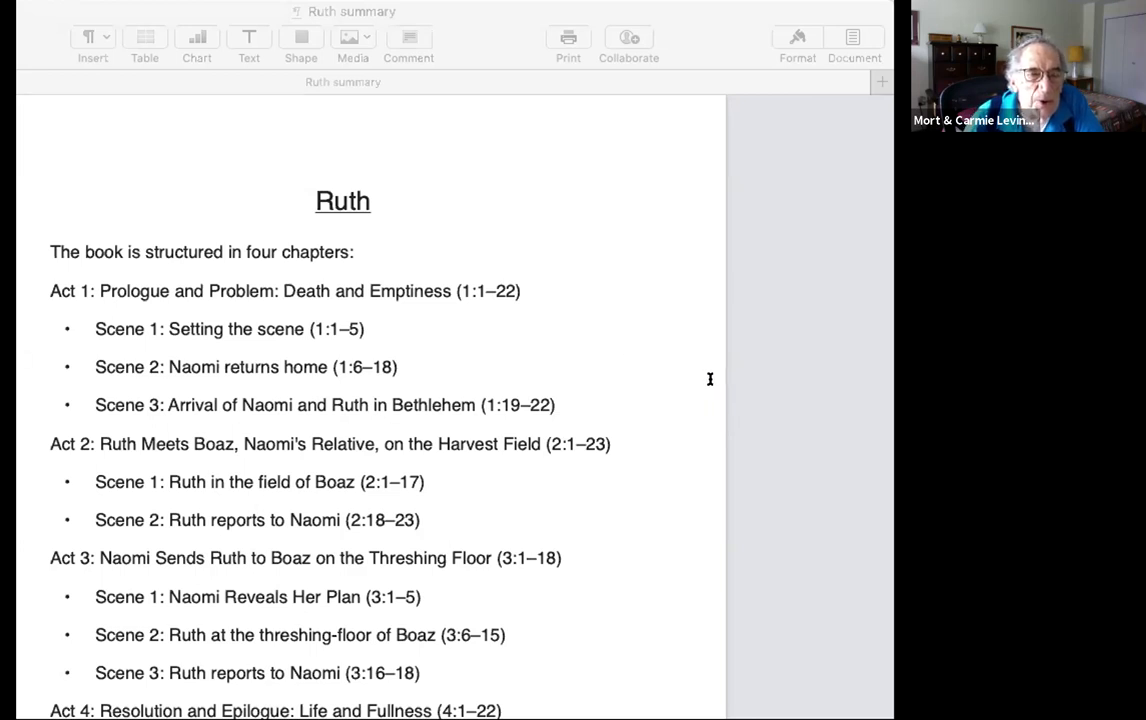
mouse_move(812, 400)
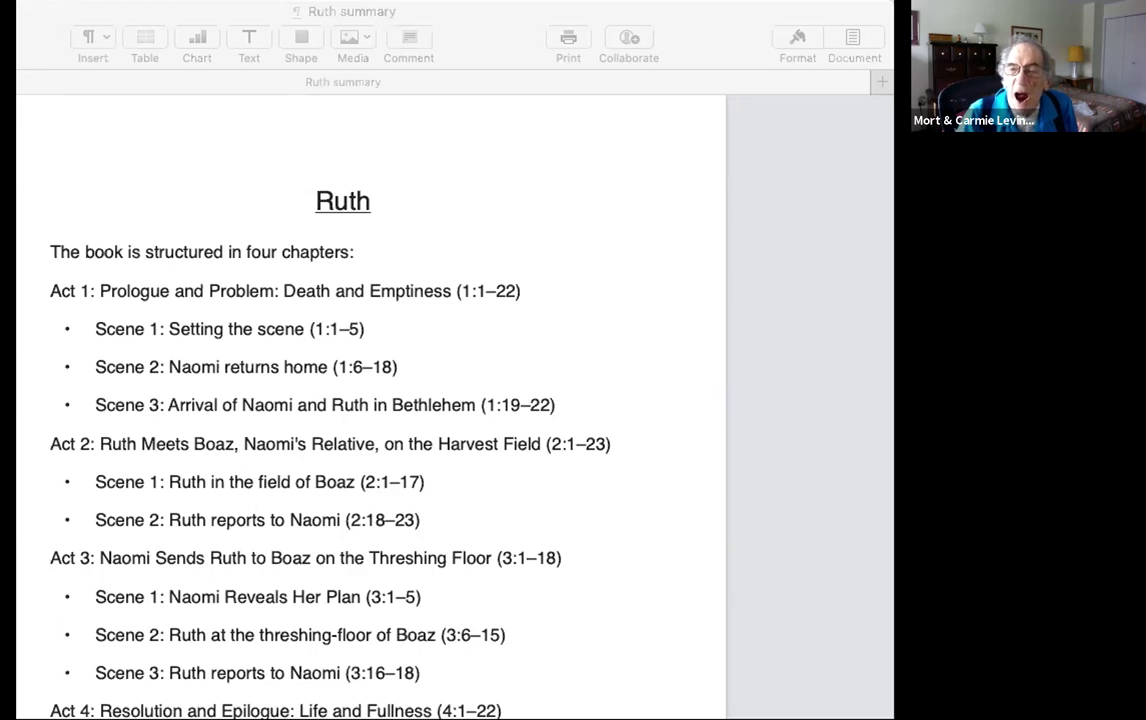
mouse_move(460, 399)
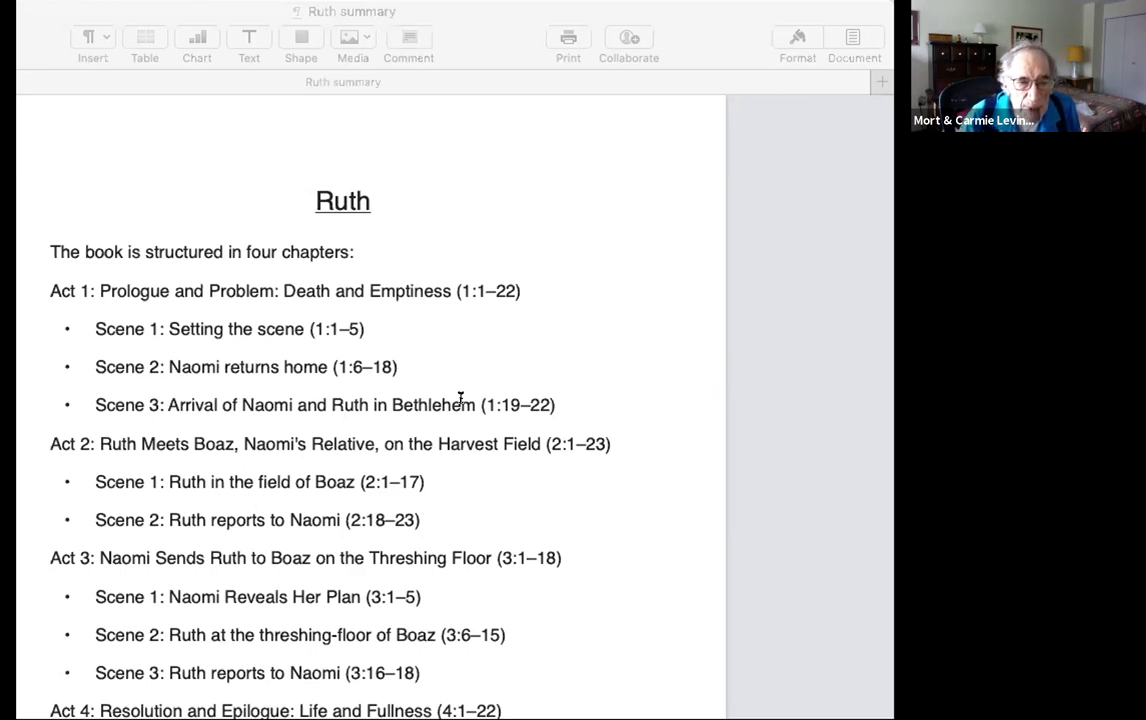
mouse_move(198, 462)
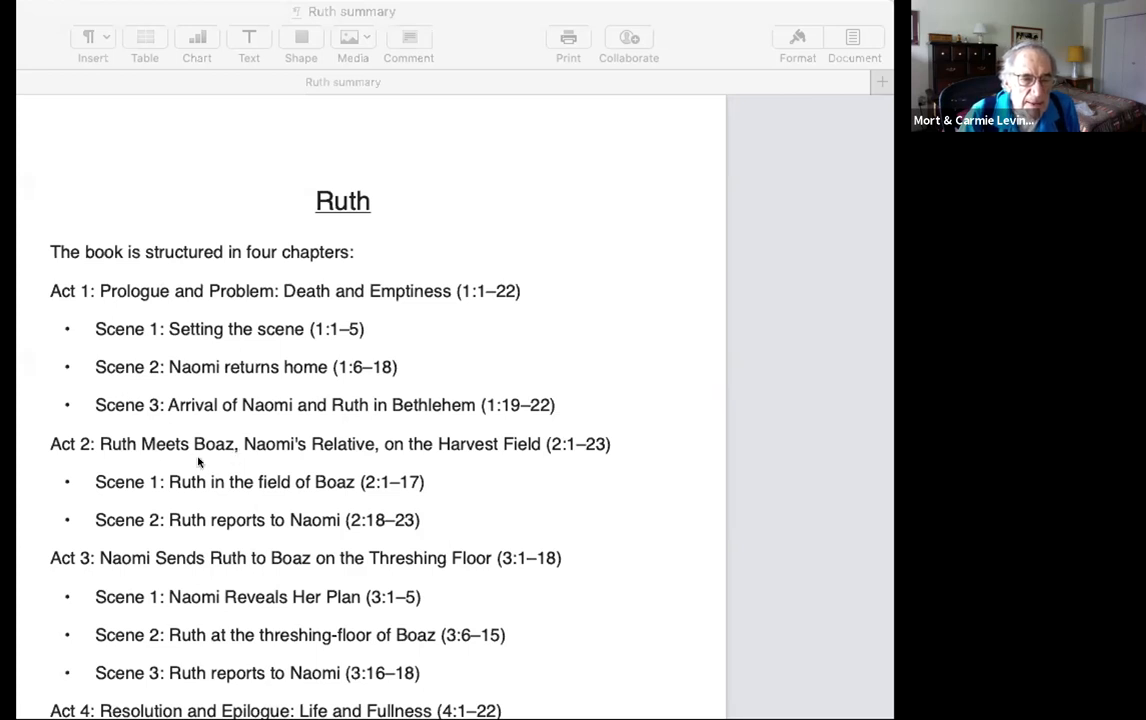
mouse_move(556, 486)
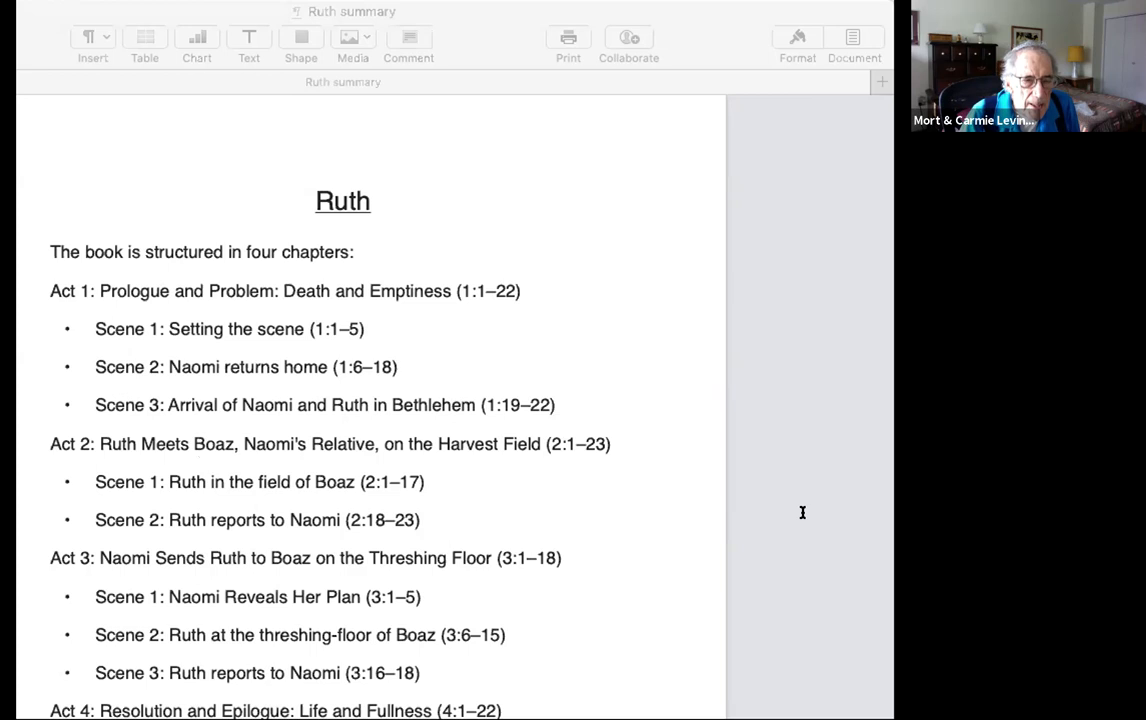
mouse_move(797, 513)
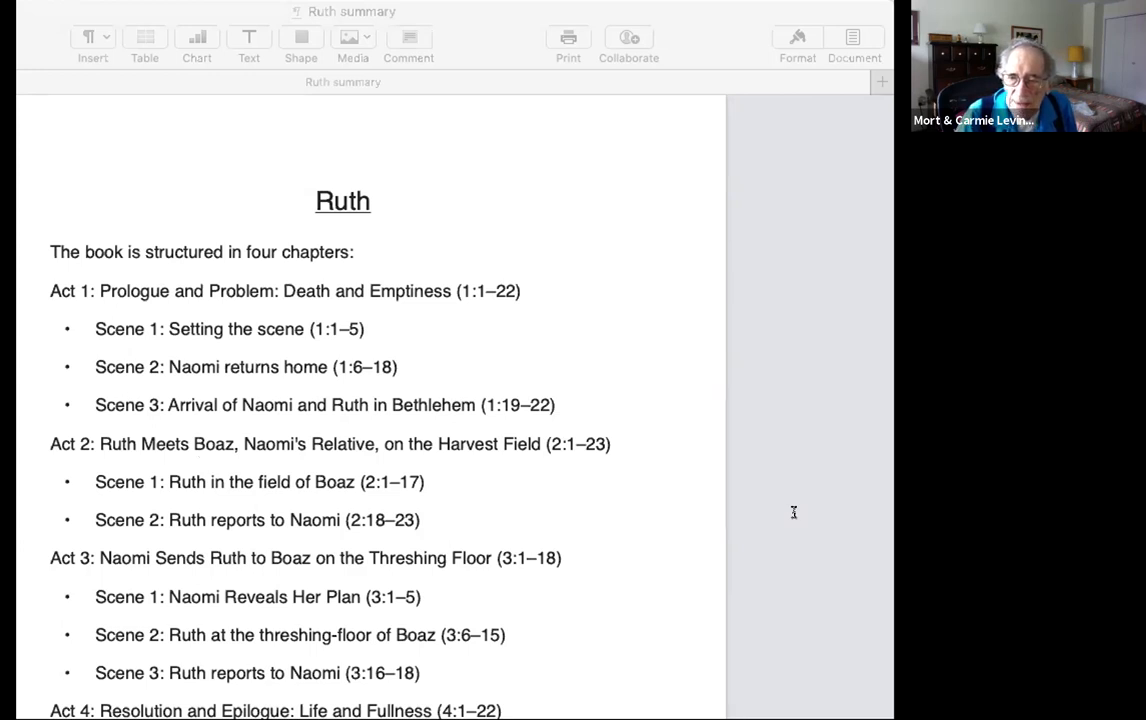
mouse_move(786, 505)
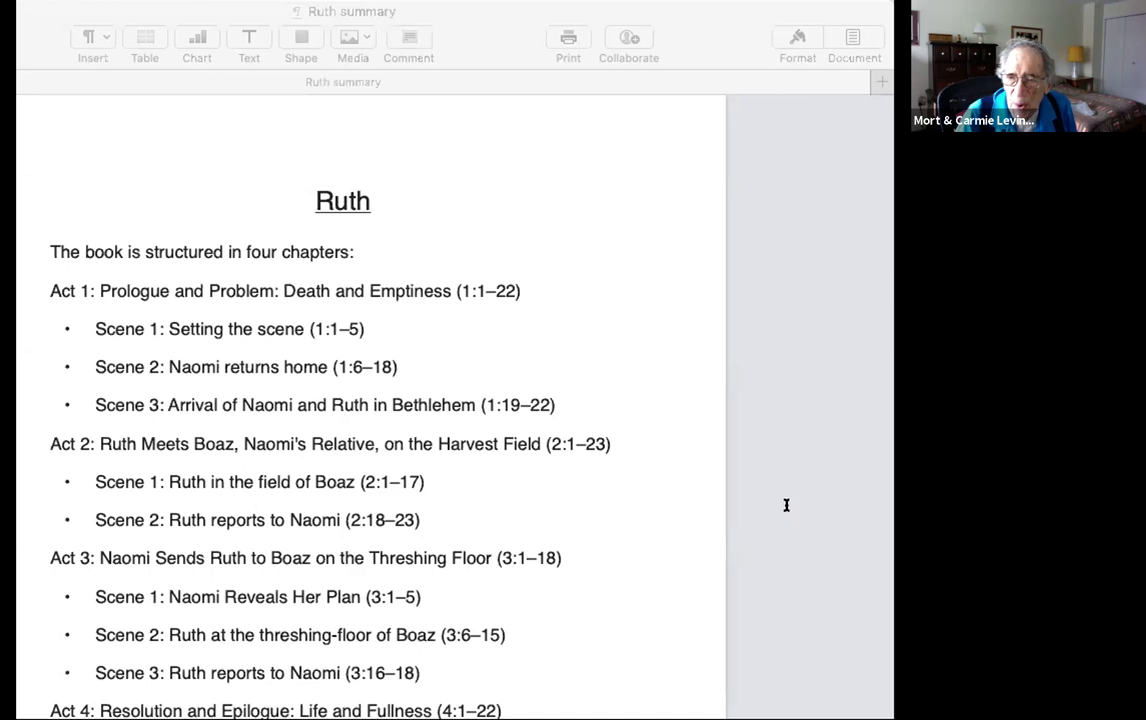
mouse_move(685, 494)
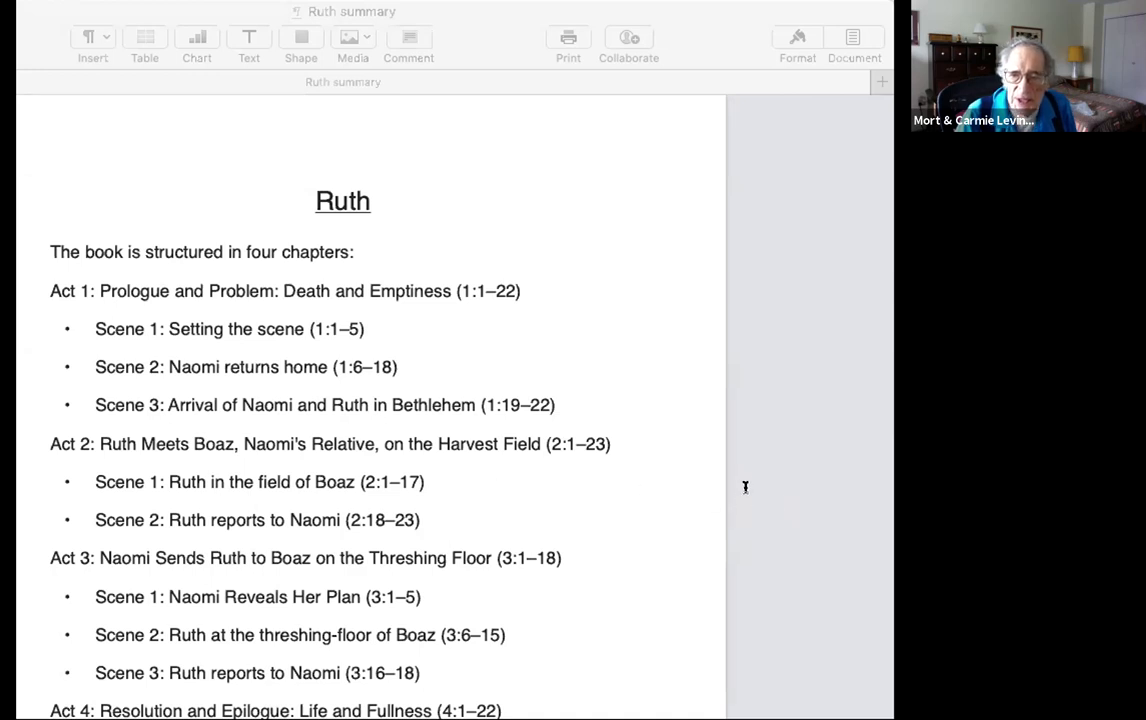
mouse_move(588, 507)
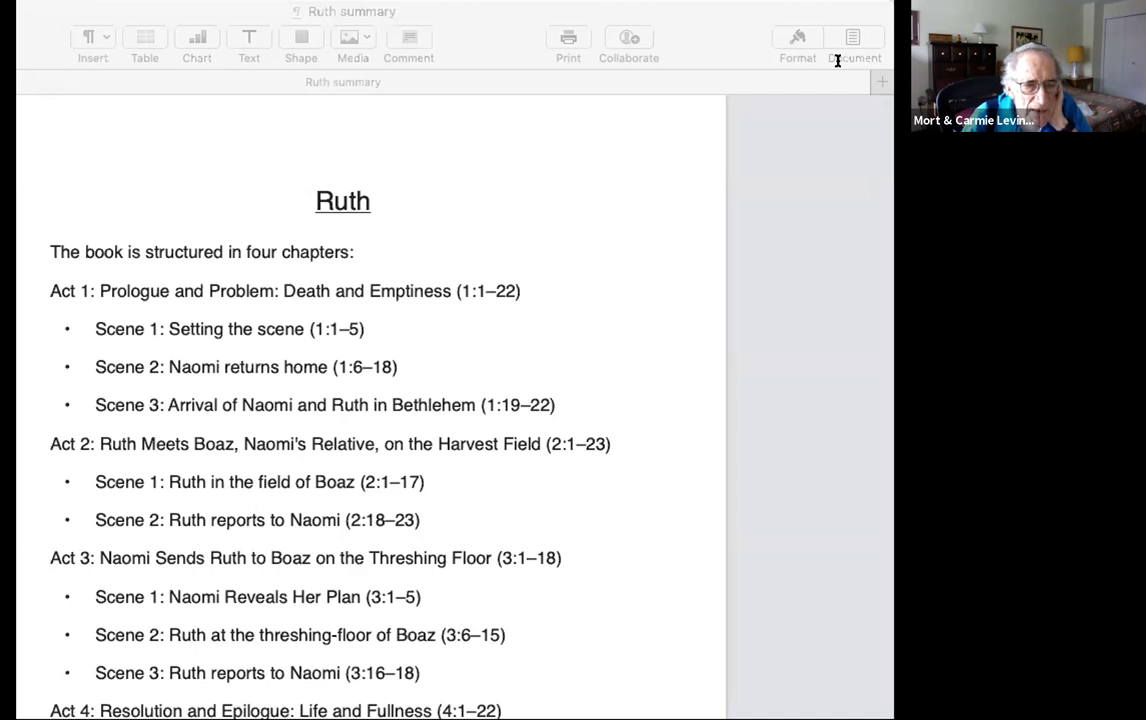
mouse_move(789, 172)
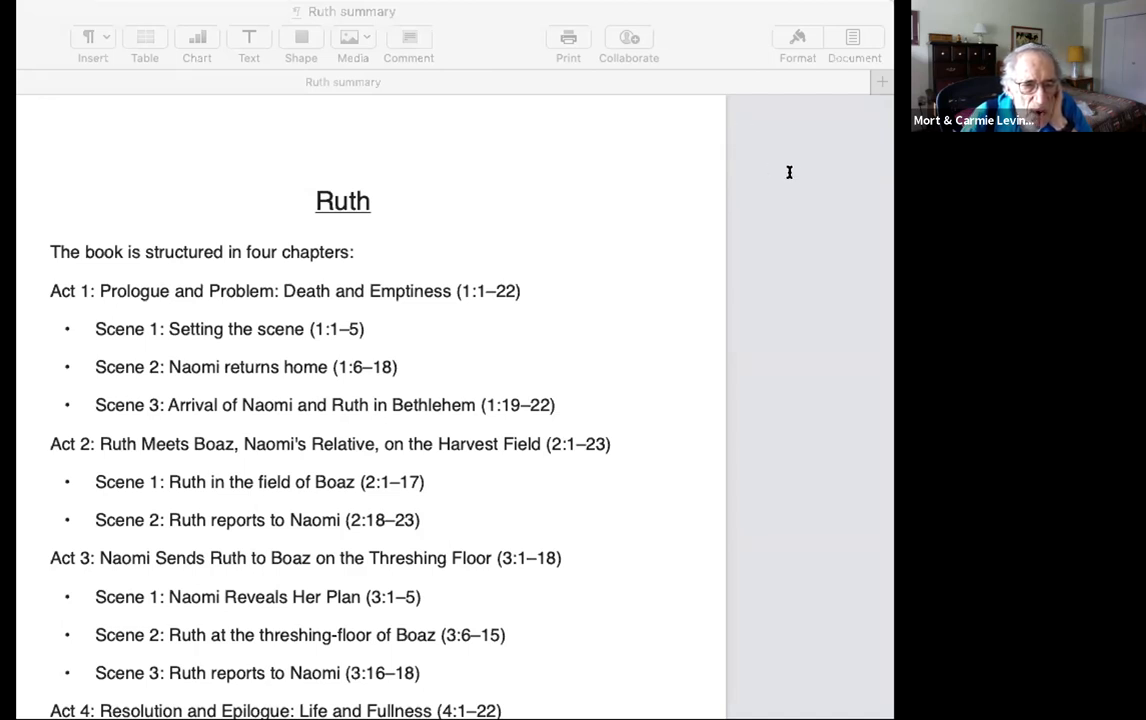
mouse_move(808, 175)
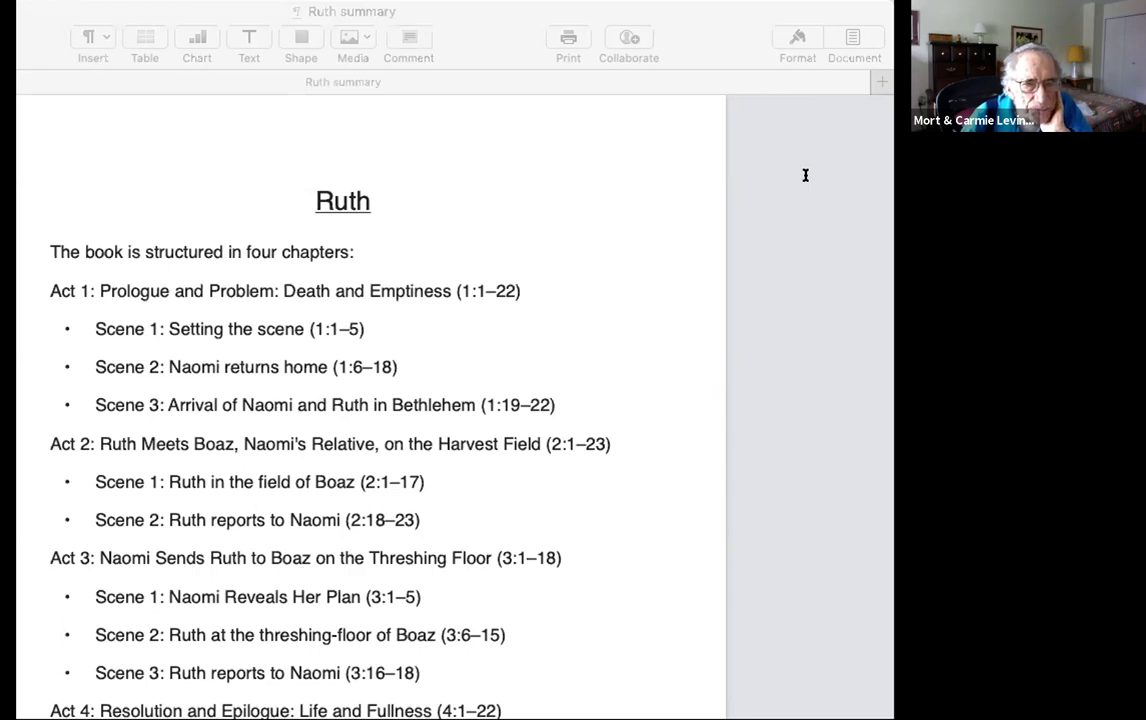
mouse_move(739, 229)
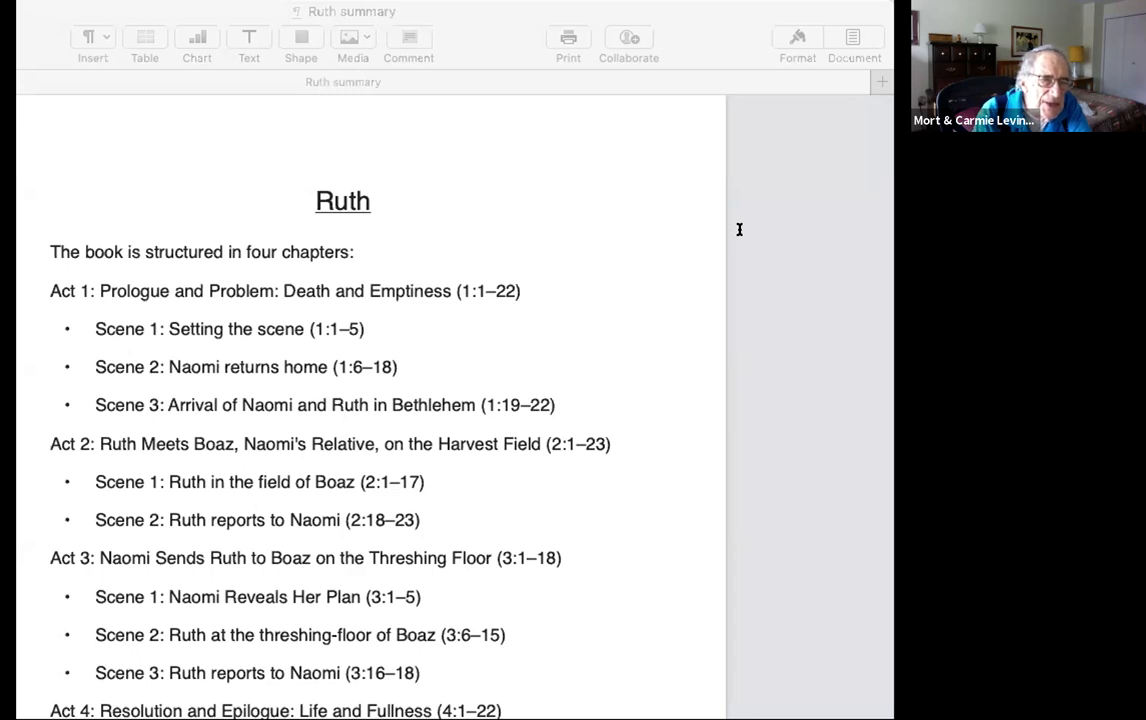
mouse_move(788, 266)
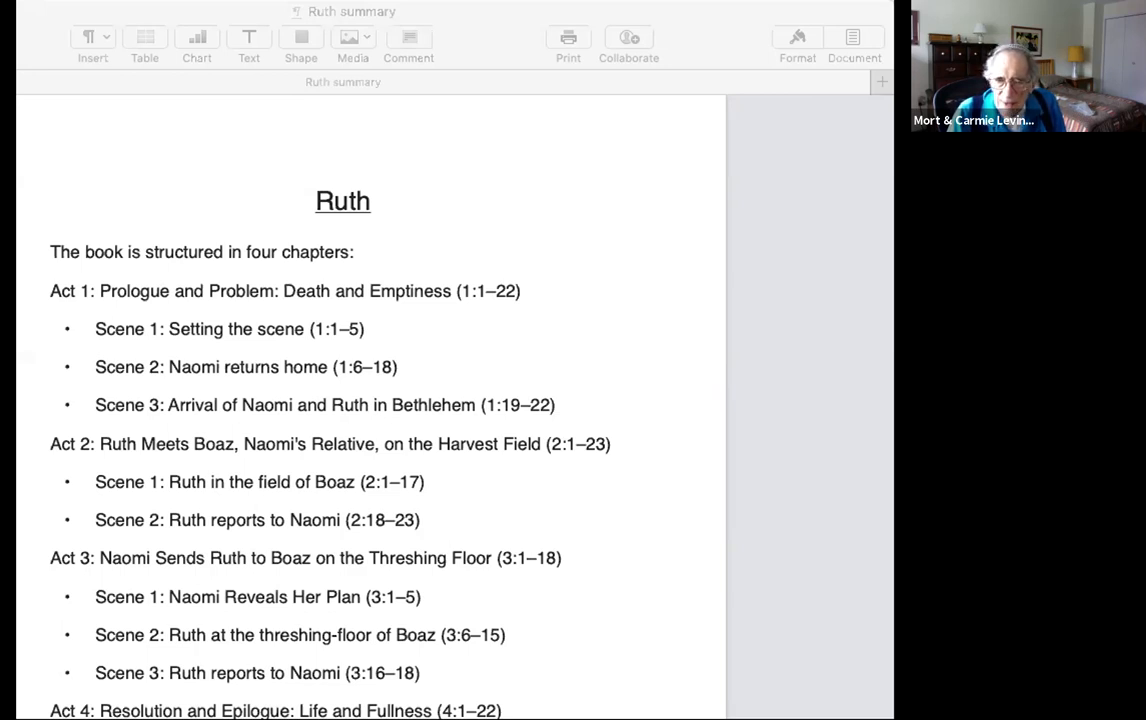
mouse_move(818, 54)
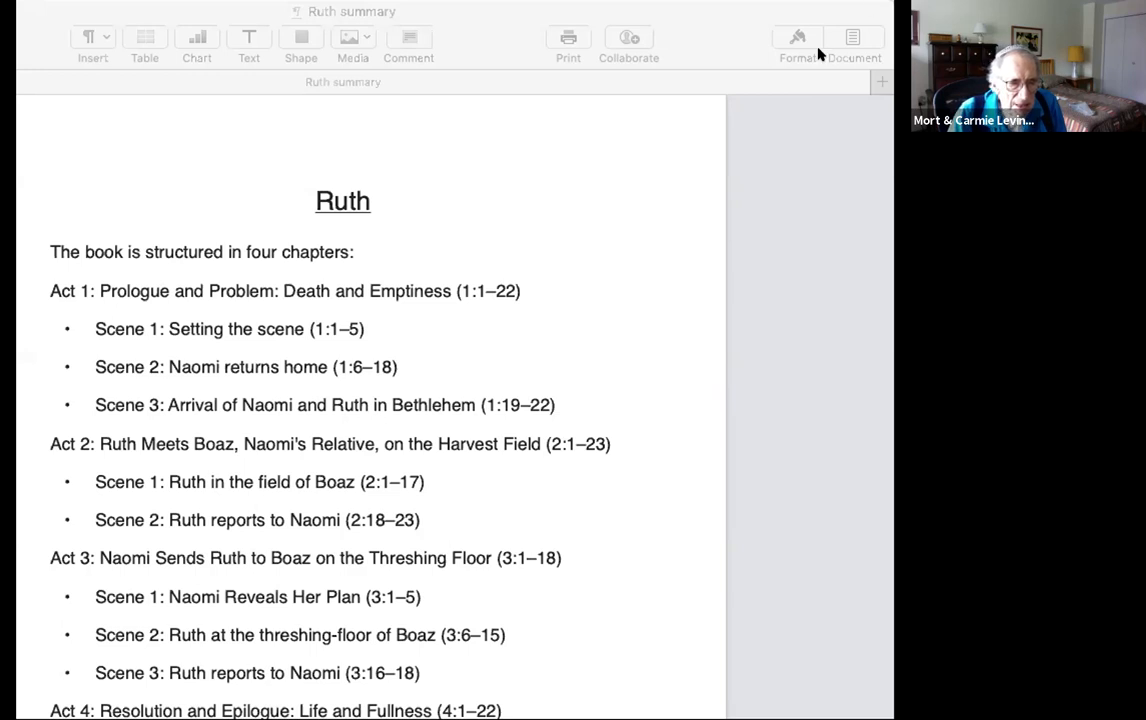
mouse_move(766, 64)
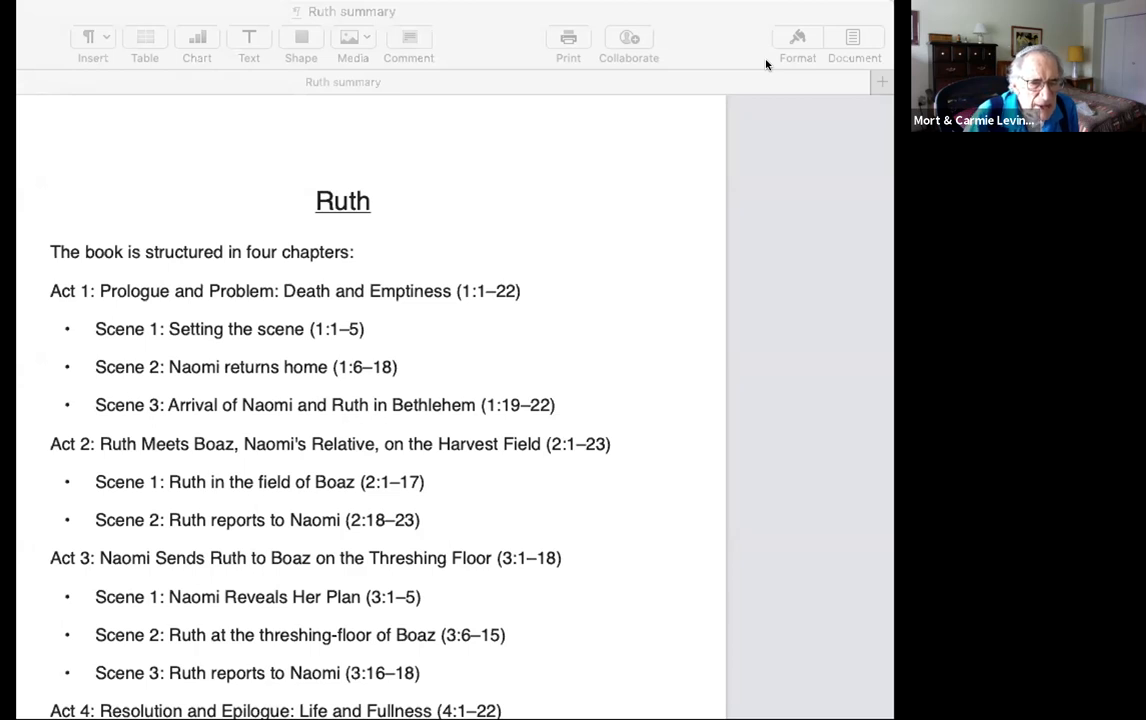
mouse_move(835, 93)
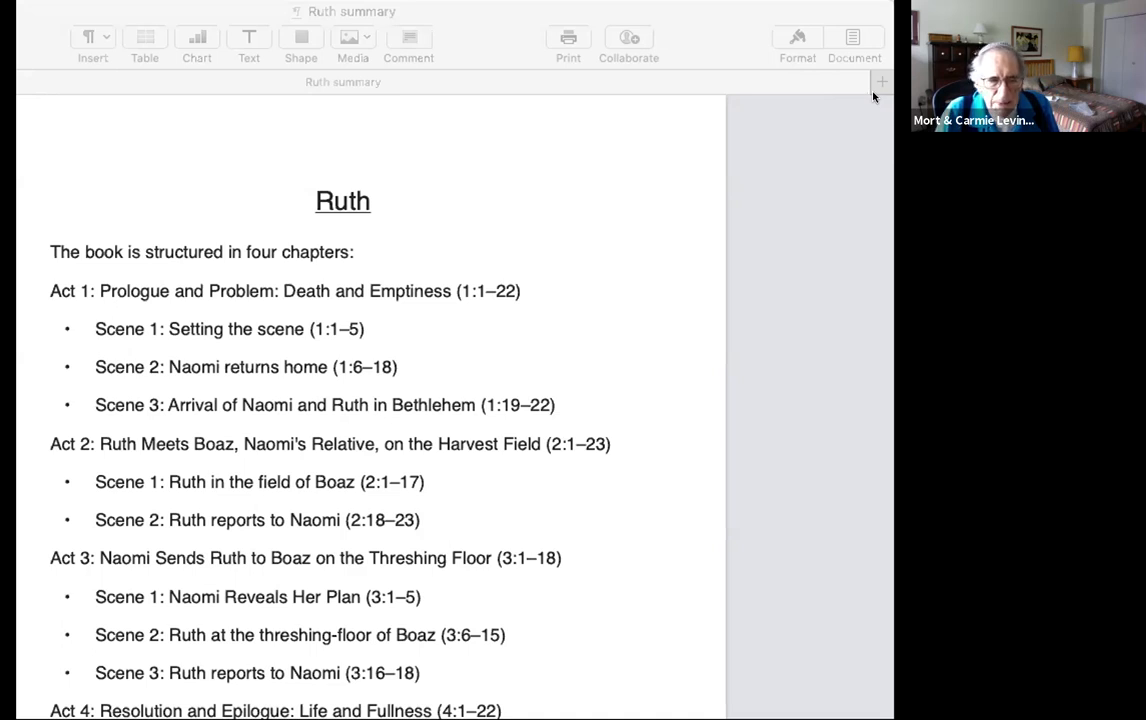
mouse_move(820, 8)
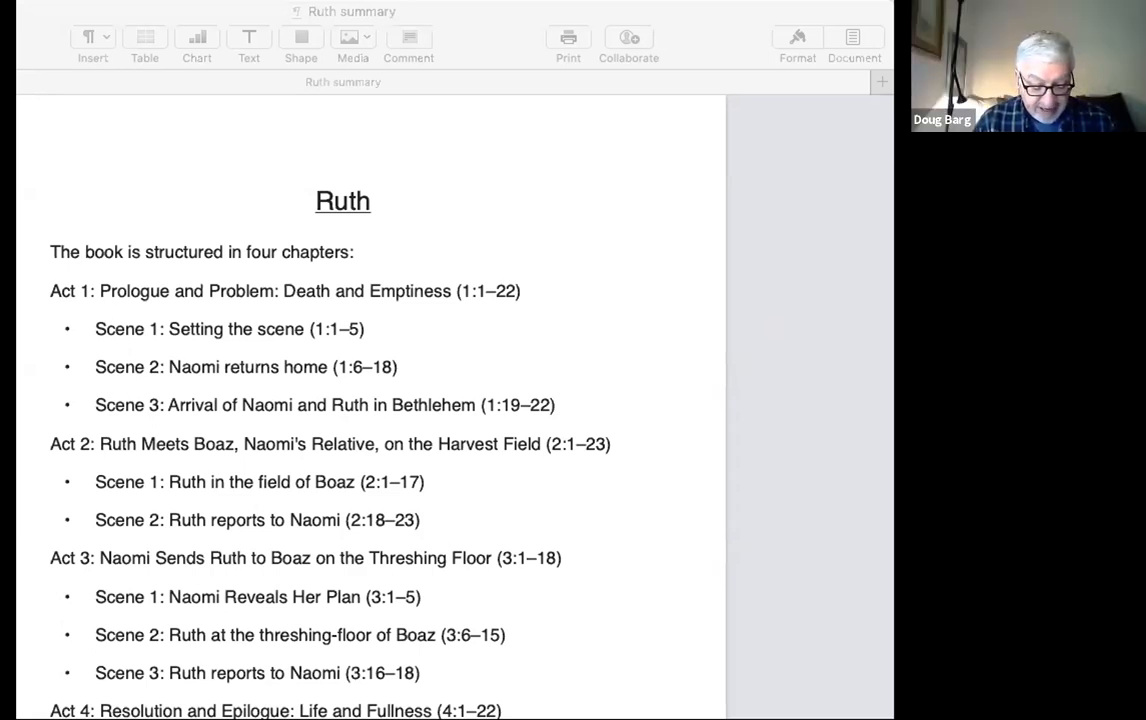
mouse_move(54, 333)
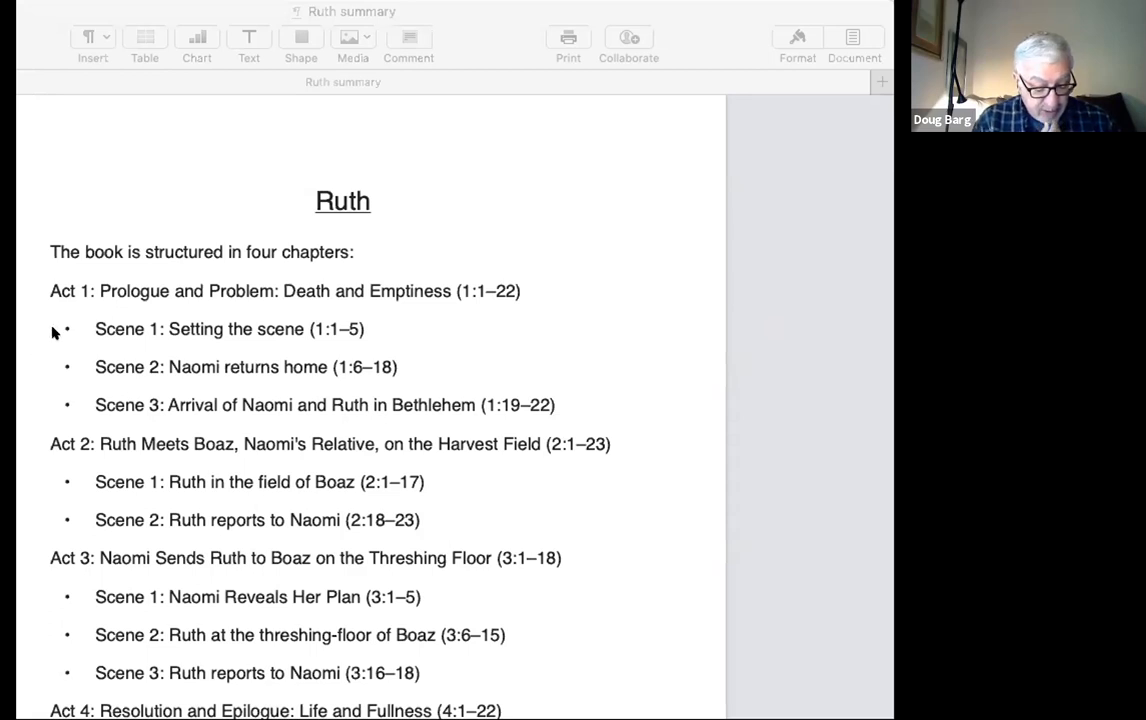